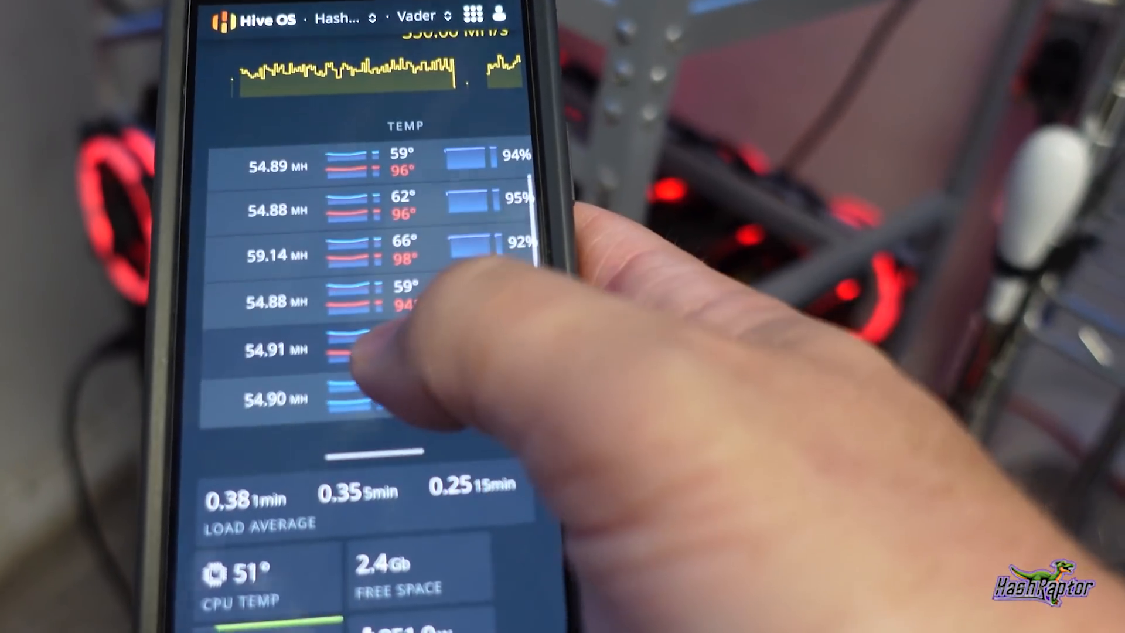
{"action": "scroll", "scroll_direction": "up", "scroll_amount": 3}
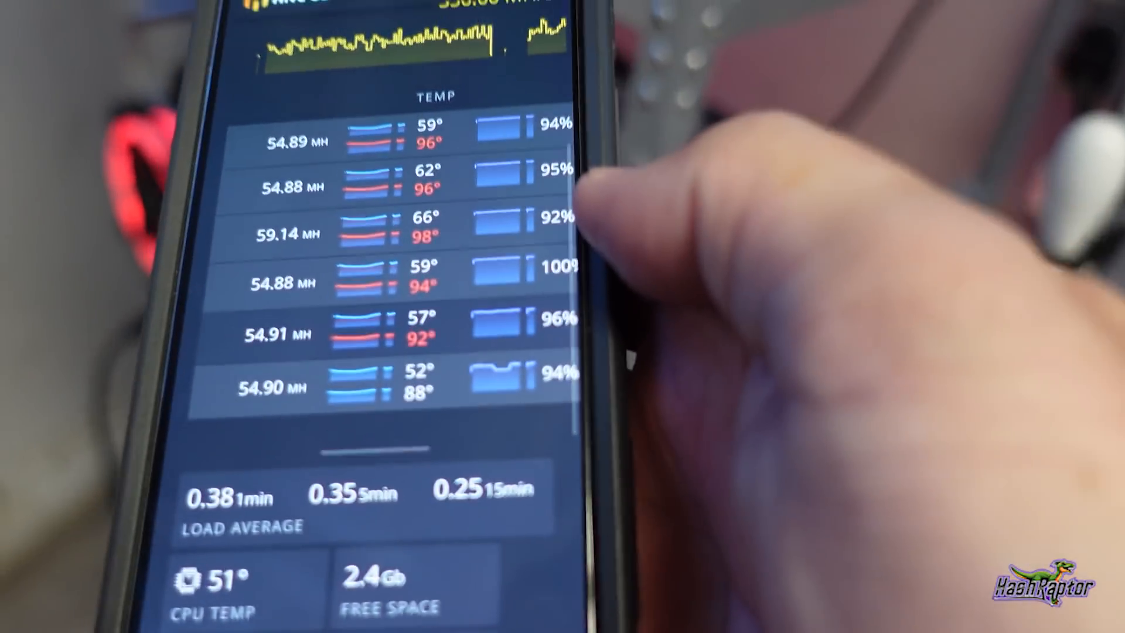